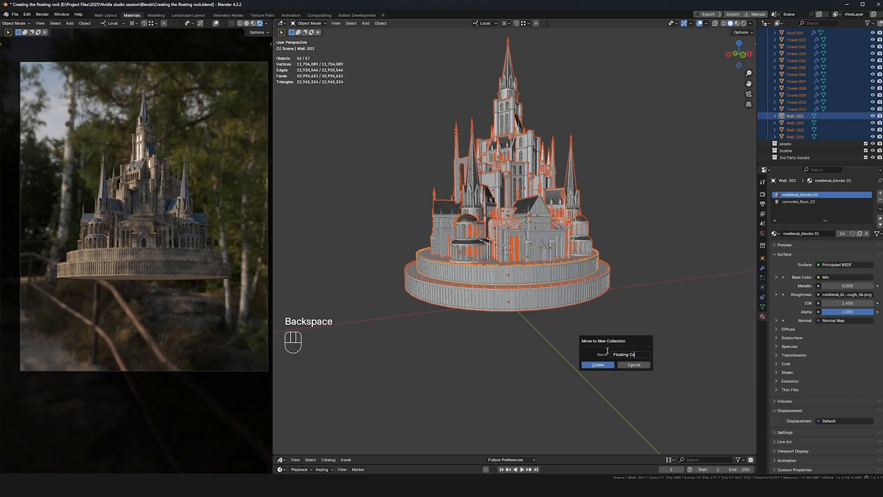
# Create the new Floating Castle collection for the castle parts.
pyautogui.click(598, 364)
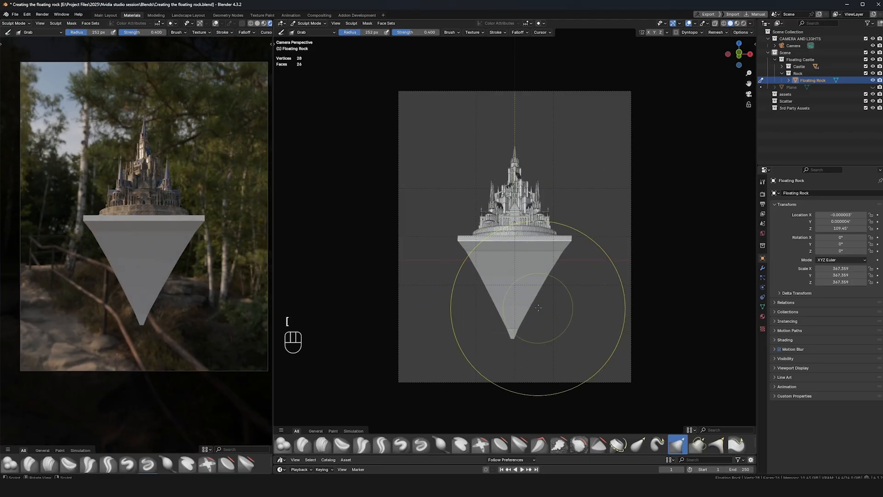
# Scale the rock in Edit Mode, redo the voxel remesh, and enter Sculpt Mode.
pyautogui.press('Tab')
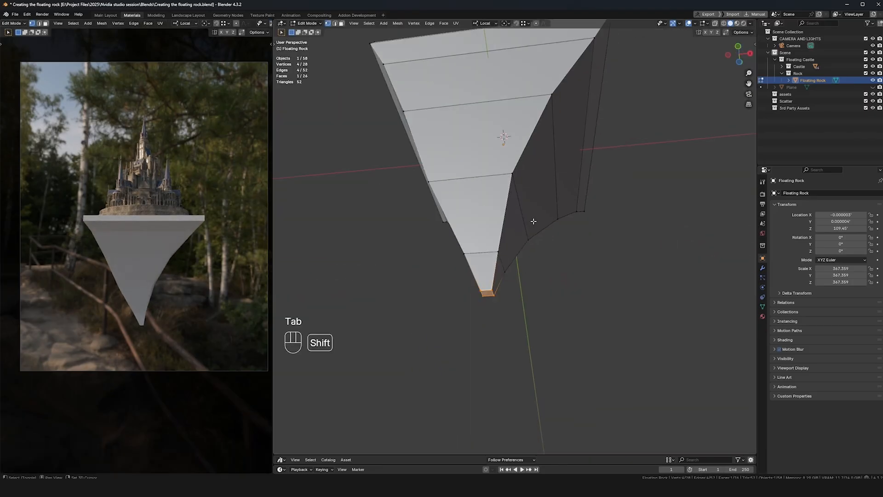
pyautogui.press('s')
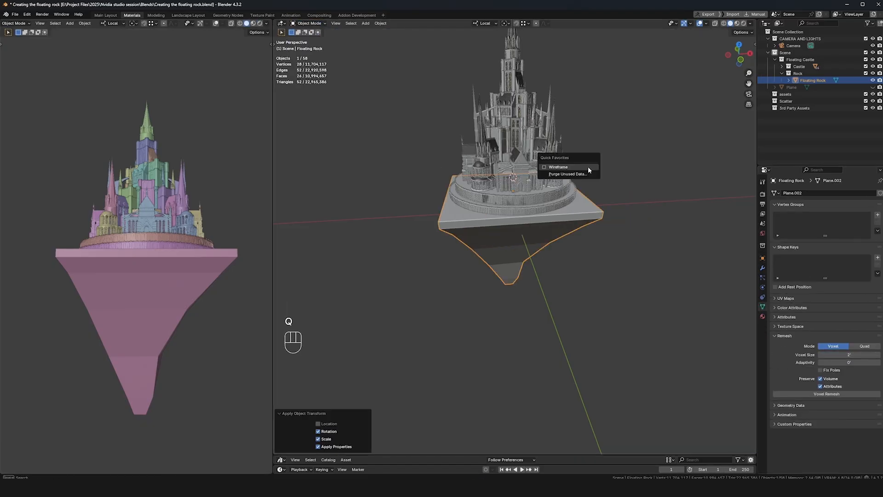
pyautogui.press('Ctrl+Z')
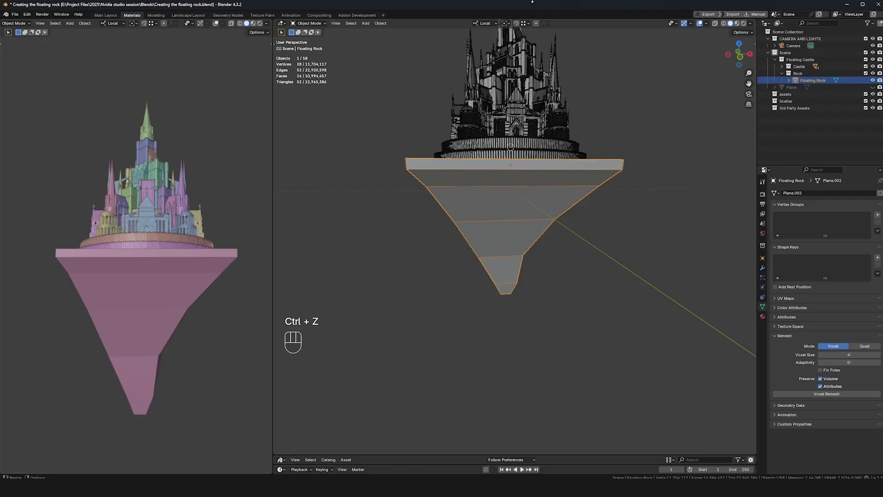
pyautogui.click(309, 24)
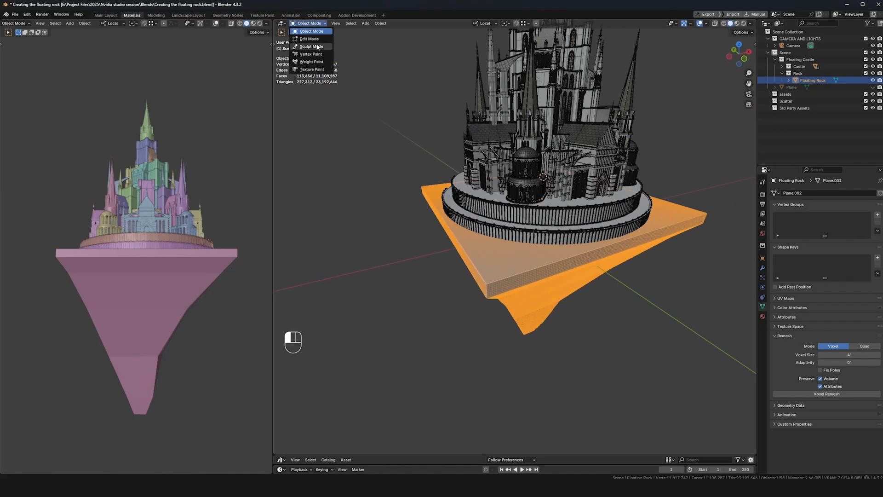
pyautogui.click(310, 46)
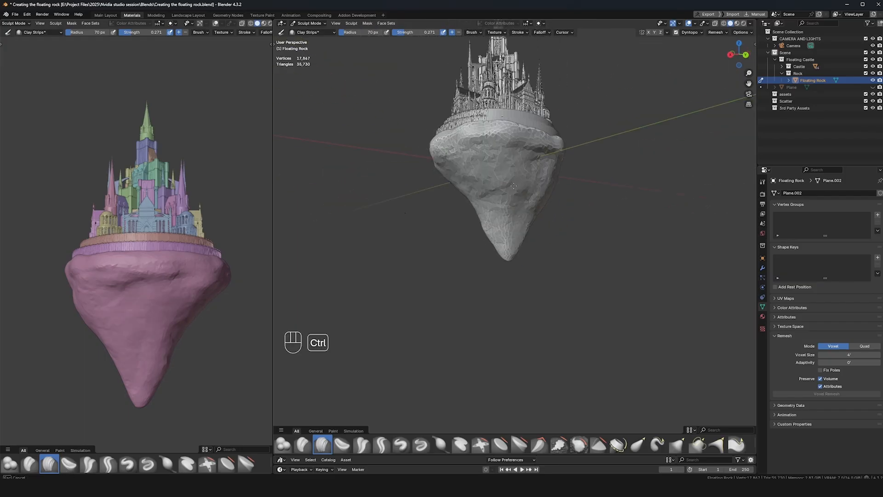
# Check the sculpted rock through the scene camera and switch an editor to the Asset Browser.
pyautogui.press('KP_0')
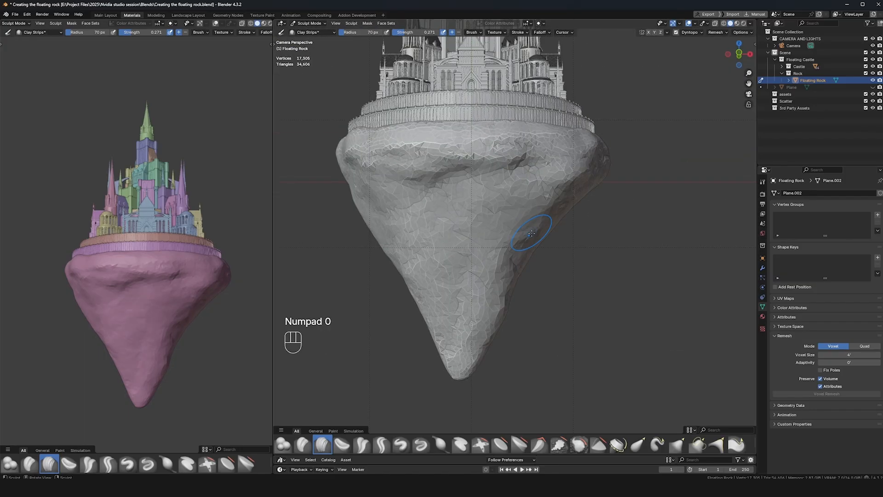
pyautogui.click(681, 442)
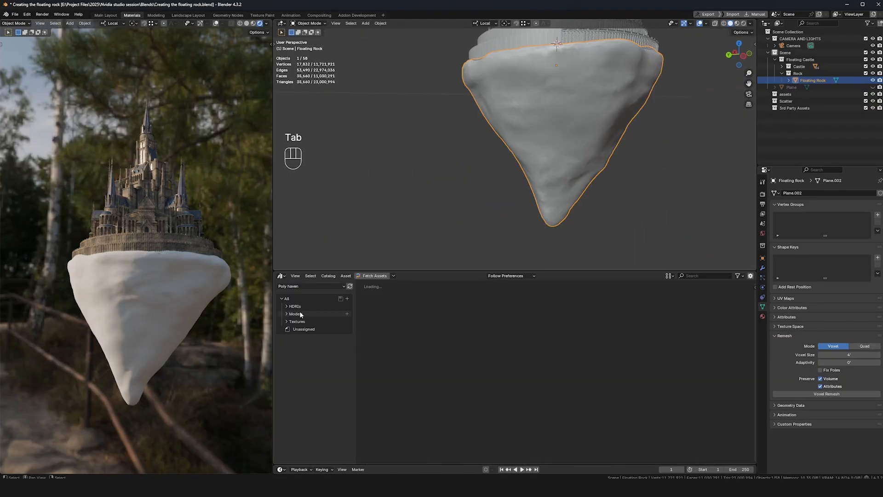
# Browse the library to Textures > Rock and pick the mossy_rock texture for the Floating Rock.
pyautogui.click(296, 321)
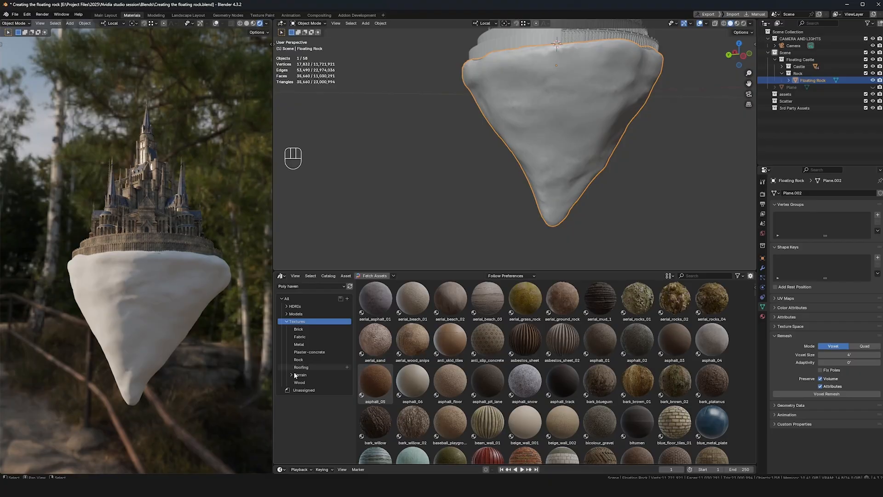
pyautogui.click(302, 390)
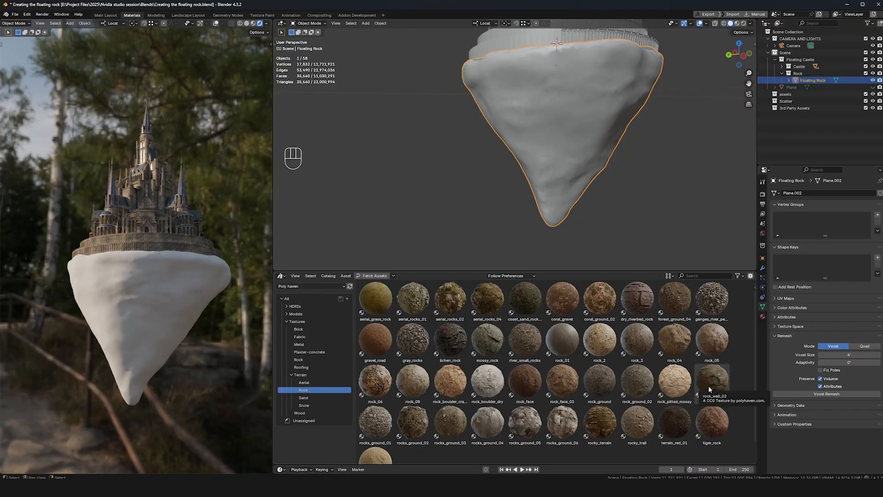
pyautogui.moveTo(480, 289)
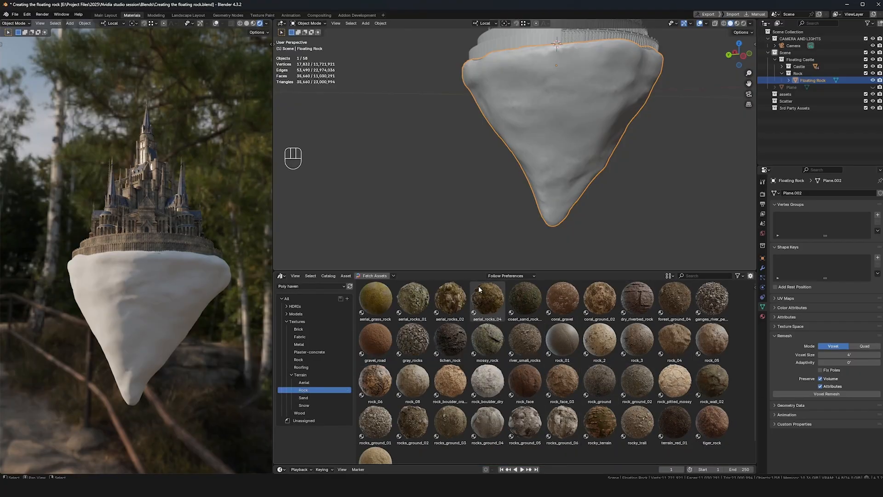
pyautogui.click(488, 342)
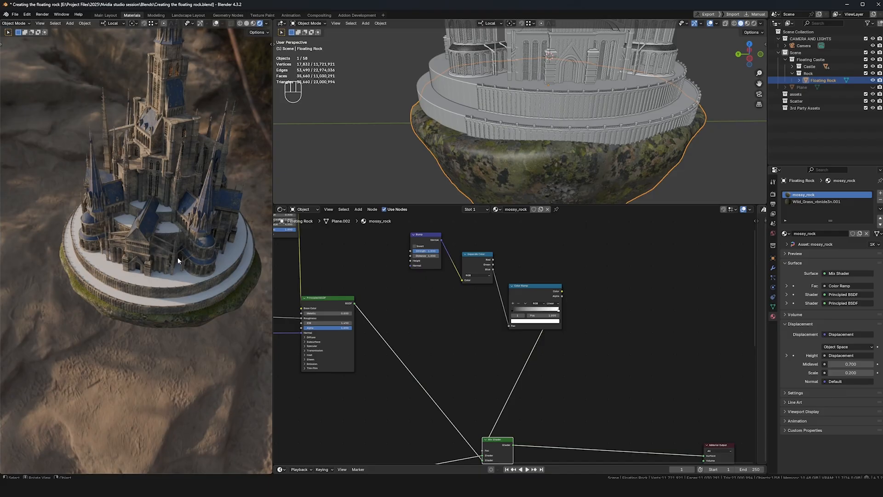
# In Sculpt Mode, pull the rock's left edge outward with the Grab brush from camera view.
pyautogui.click(14, 24)
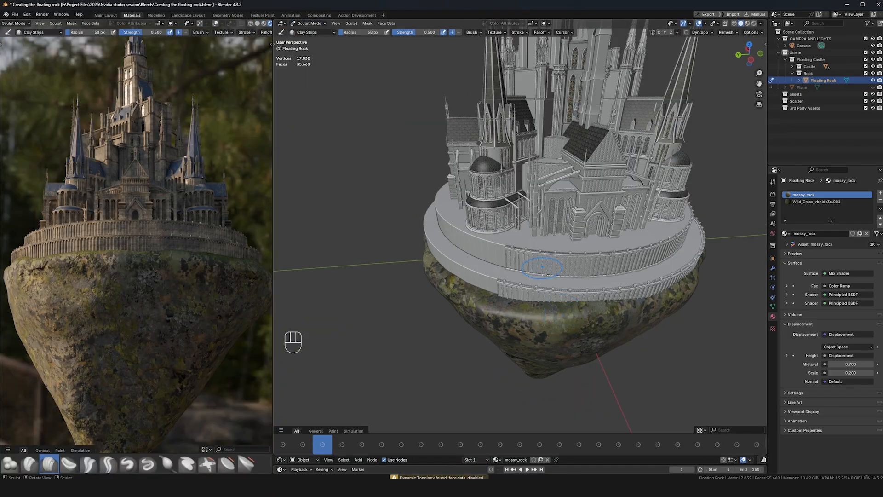
pyautogui.press('KP_0')
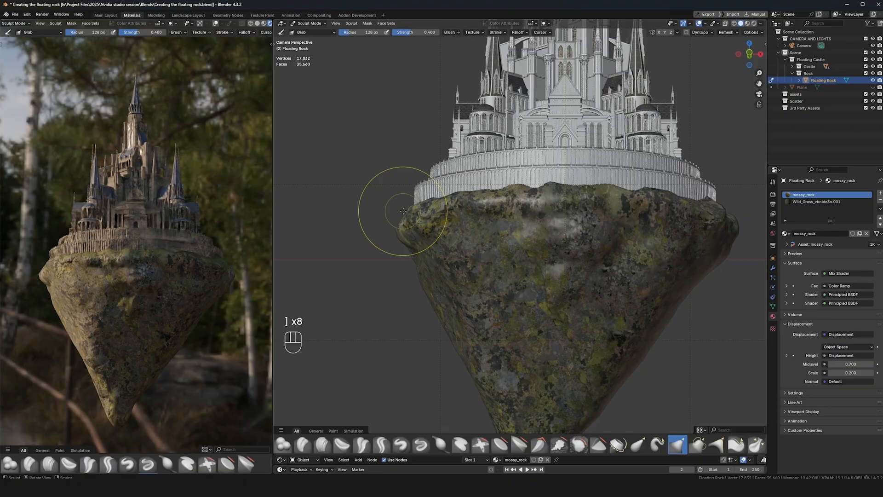
pyautogui.moveTo(403, 211); pyautogui.dragTo(603, 268)
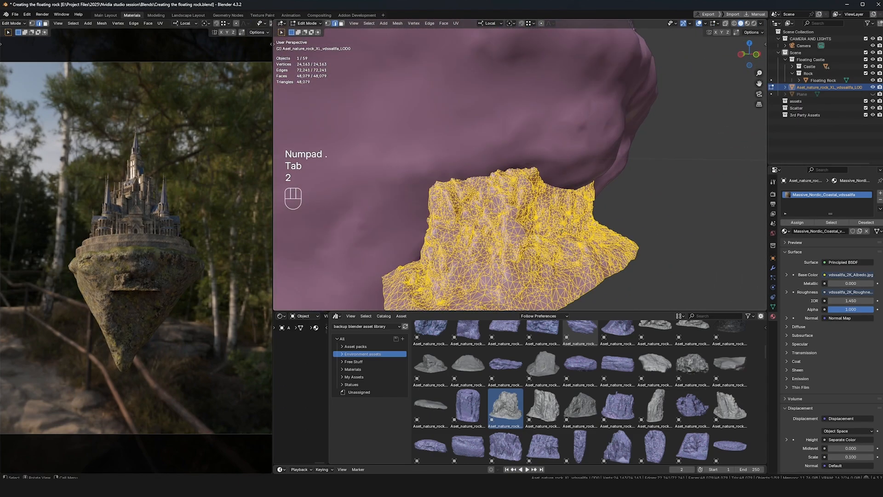
# Reposition and rotate a cliff rock asset so it sits against the floating rock's side.
pyautogui.press('Tab')
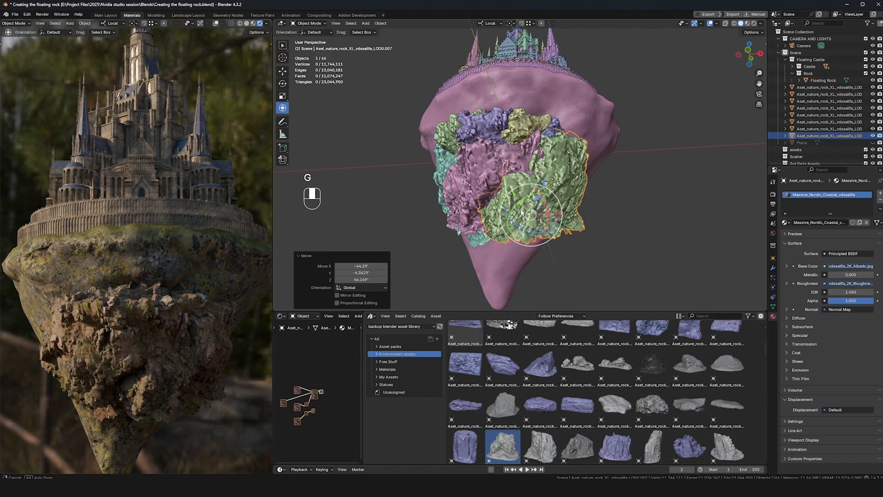
pyautogui.moveTo(523, 215); pyautogui.dragTo(493, 200)
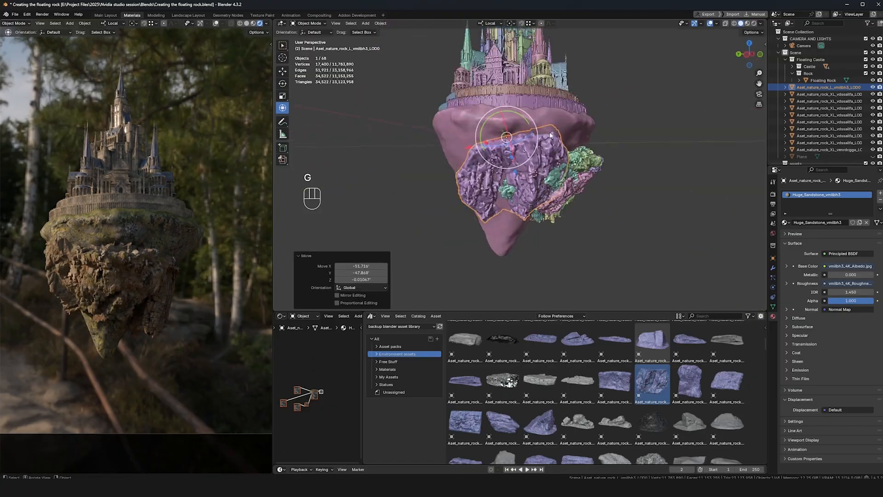
pyautogui.press('r')
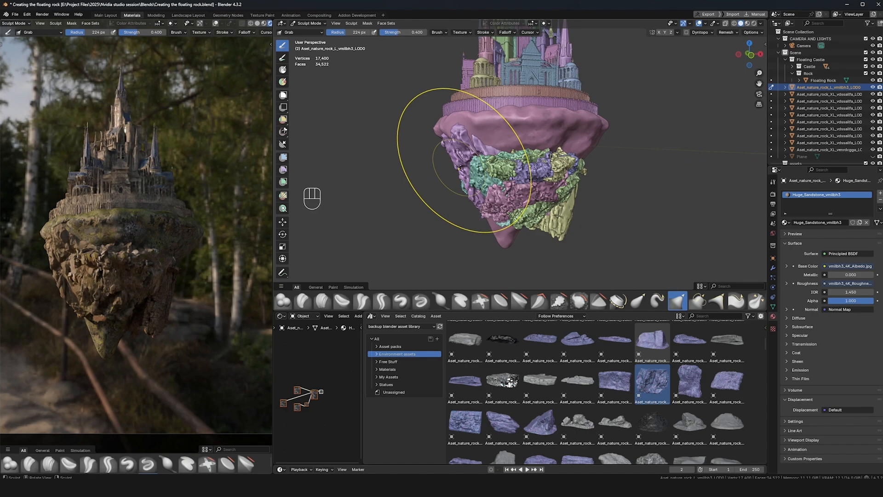
# Reshape the placed cliff rocks' lower edge with the Grab brush.
pyautogui.press('Tab')
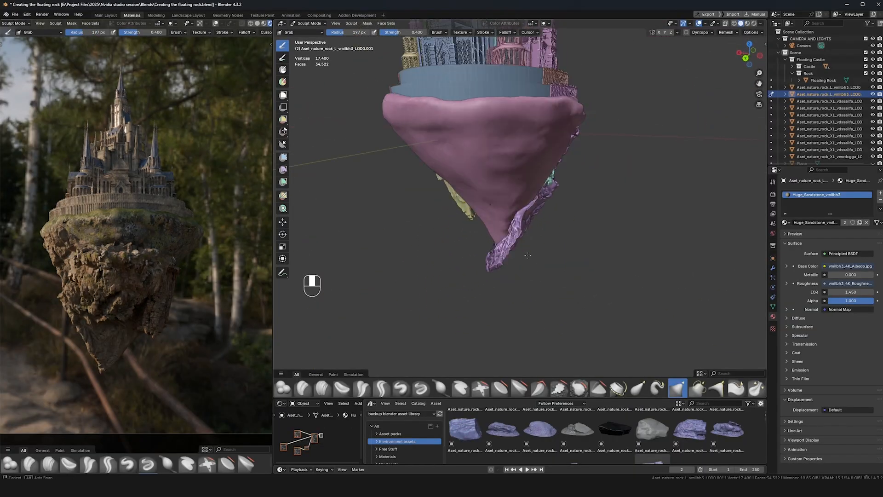
pyautogui.press('Ctrl+Z')
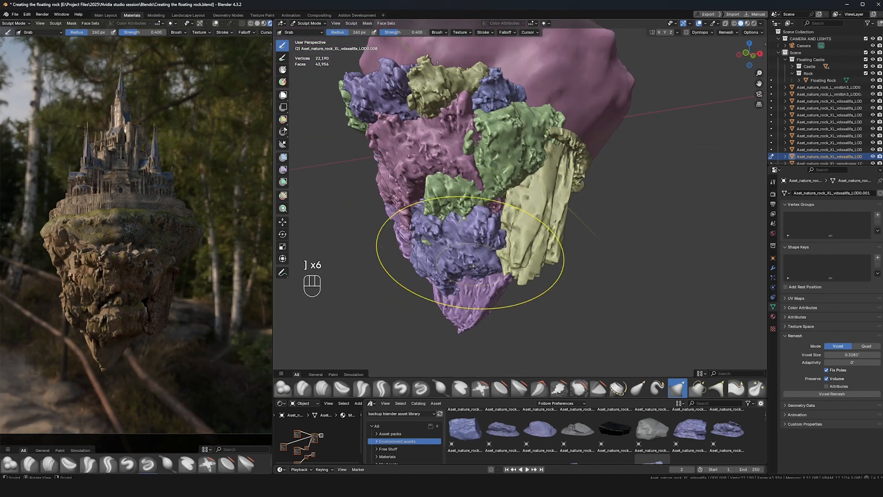
pyautogui.moveTo(473, 265); pyautogui.dragTo(445, 237)
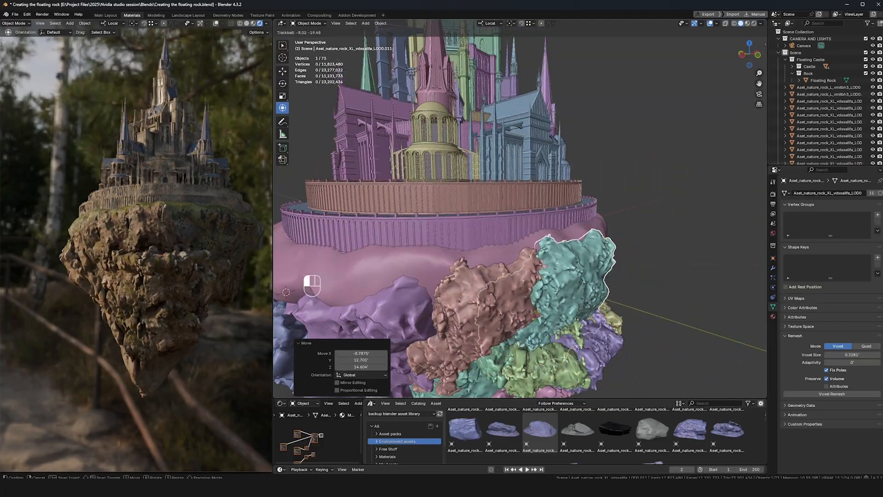
# Snap a new cliff rock to the 3D cursor and enter Sculpt Mode to conform it.
pyautogui.press('shift+s')
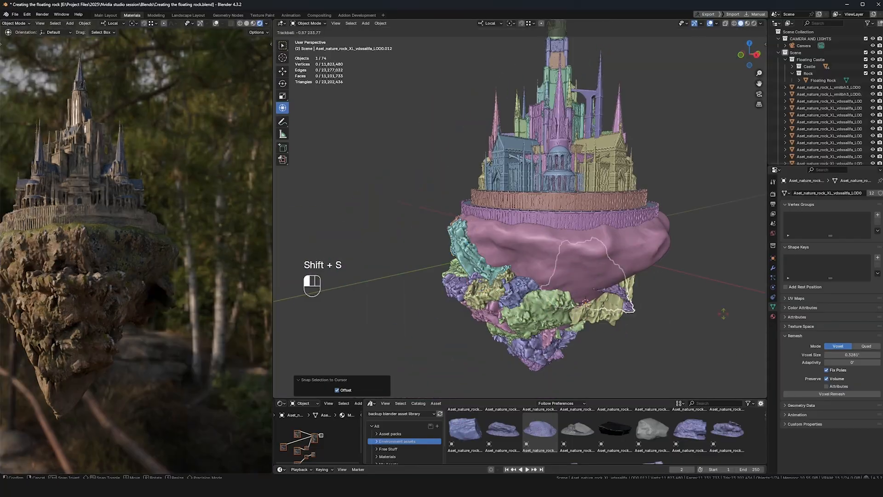
pyautogui.click(309, 24)
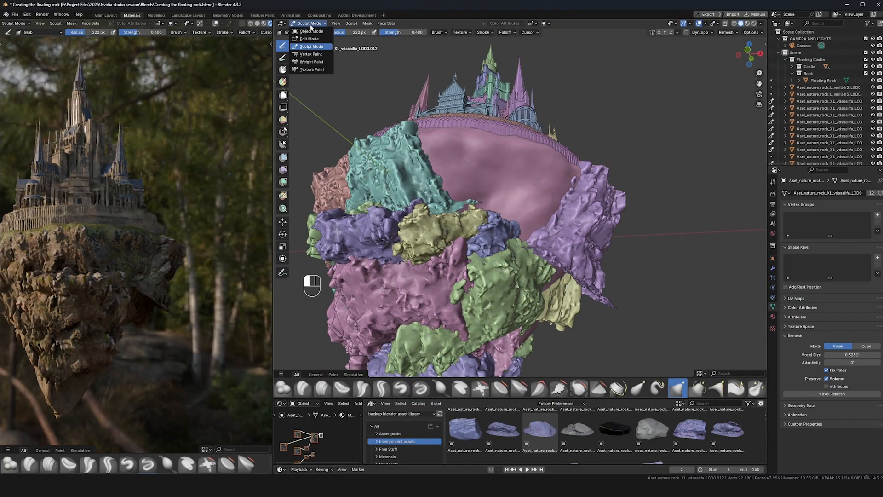
pyautogui.click(309, 46)
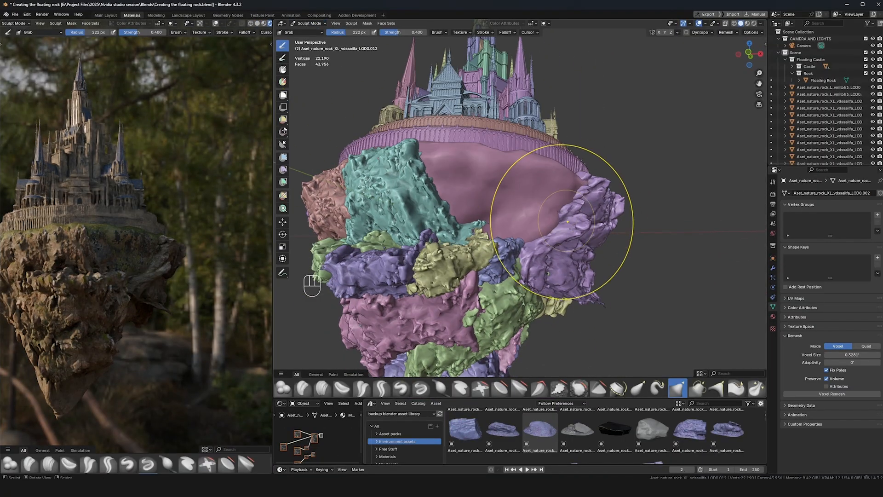